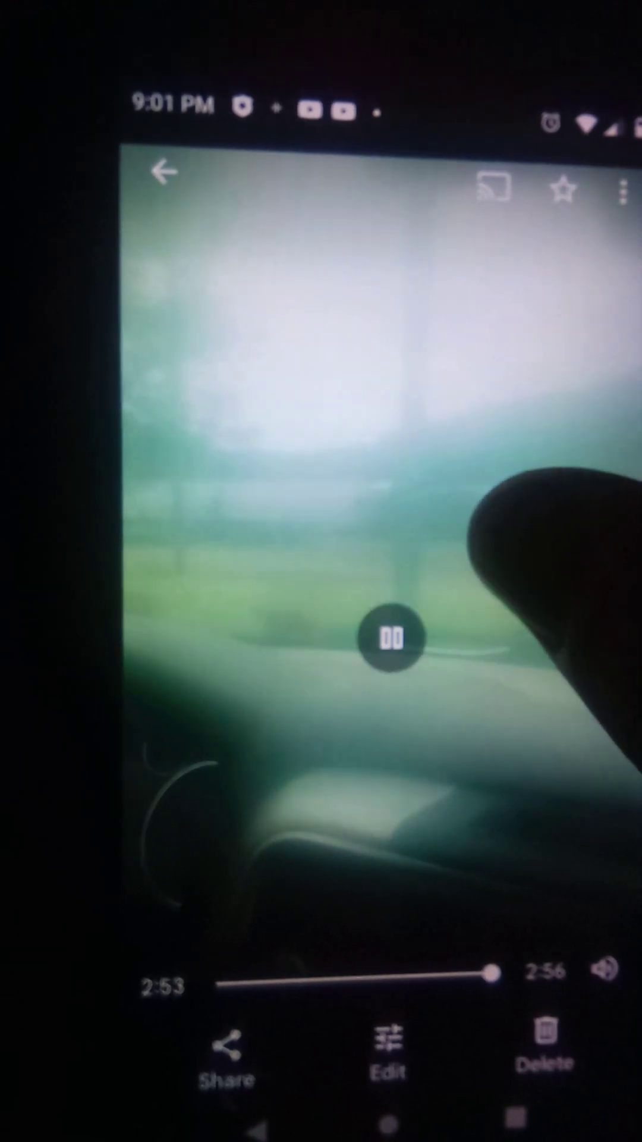
Let the 2:56 driving video play to its final seconds and tap the screen near the end.
{"action": "left_click", "coordinate": [391, 654]}
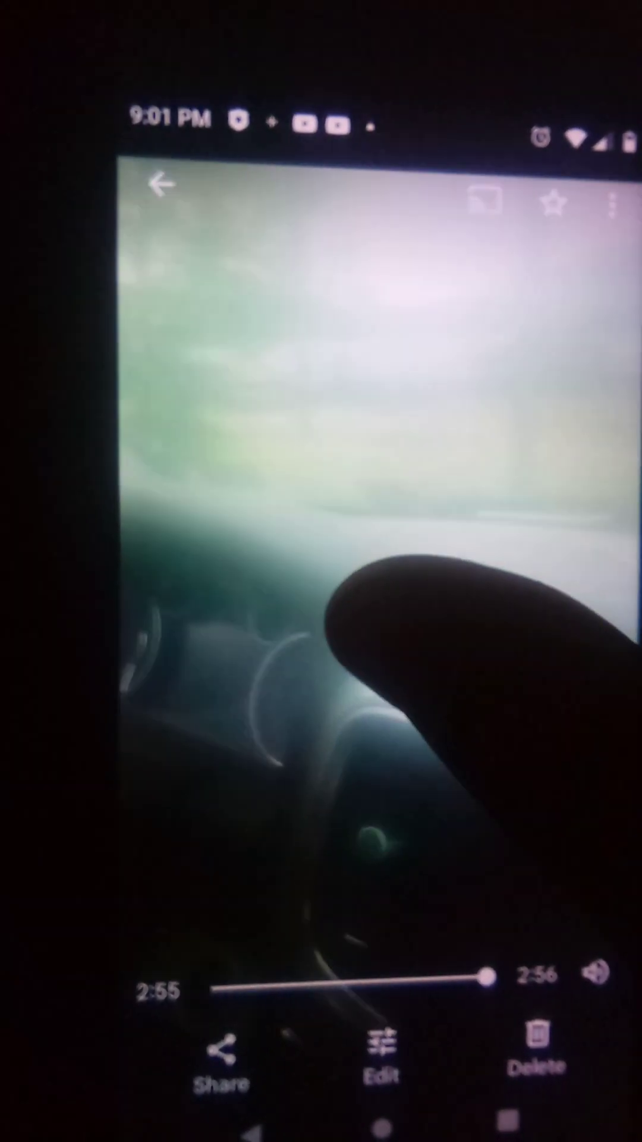